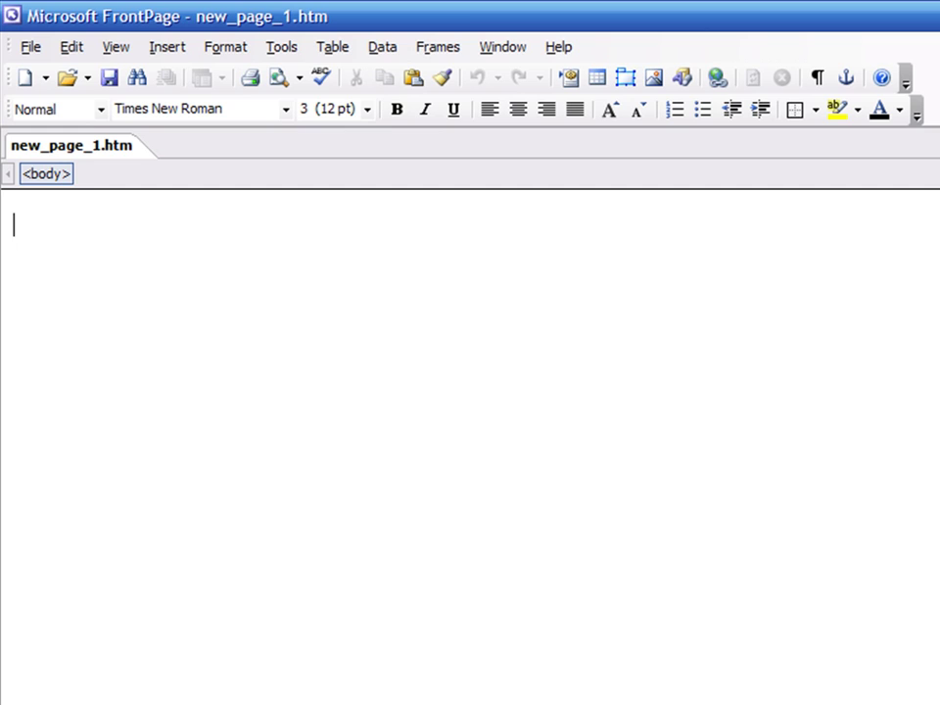
mouse_move(121, 380)
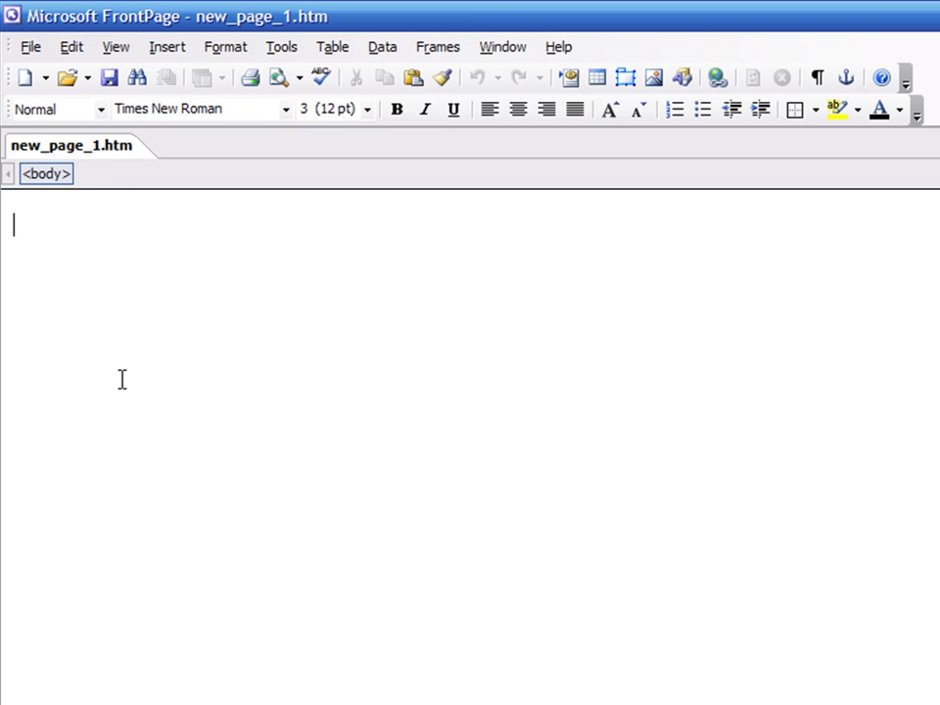
mouse_move(120, 191)
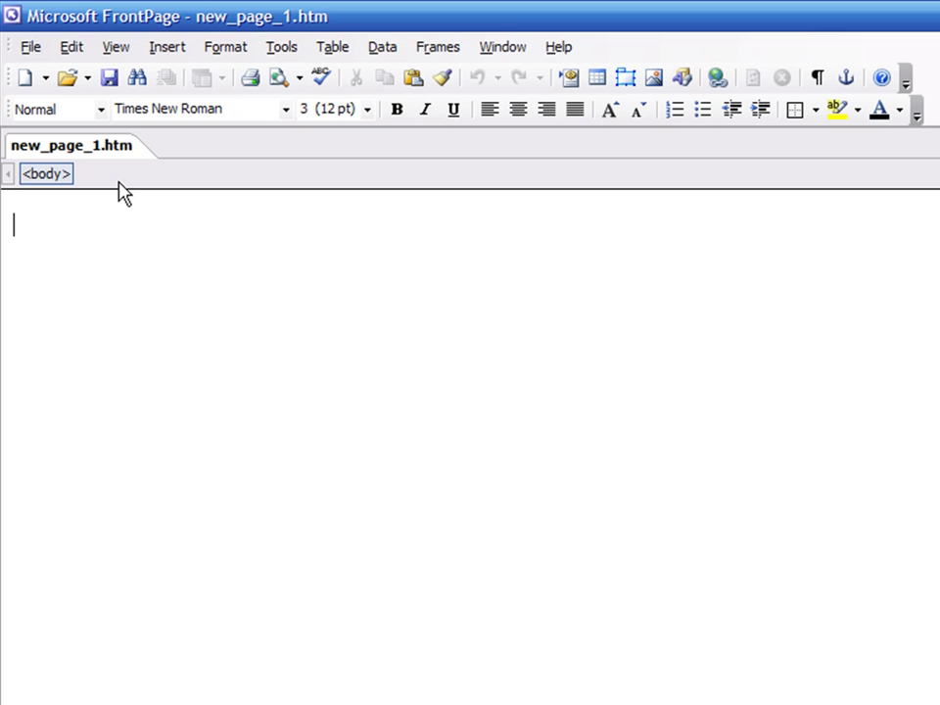
mouse_move(93, 152)
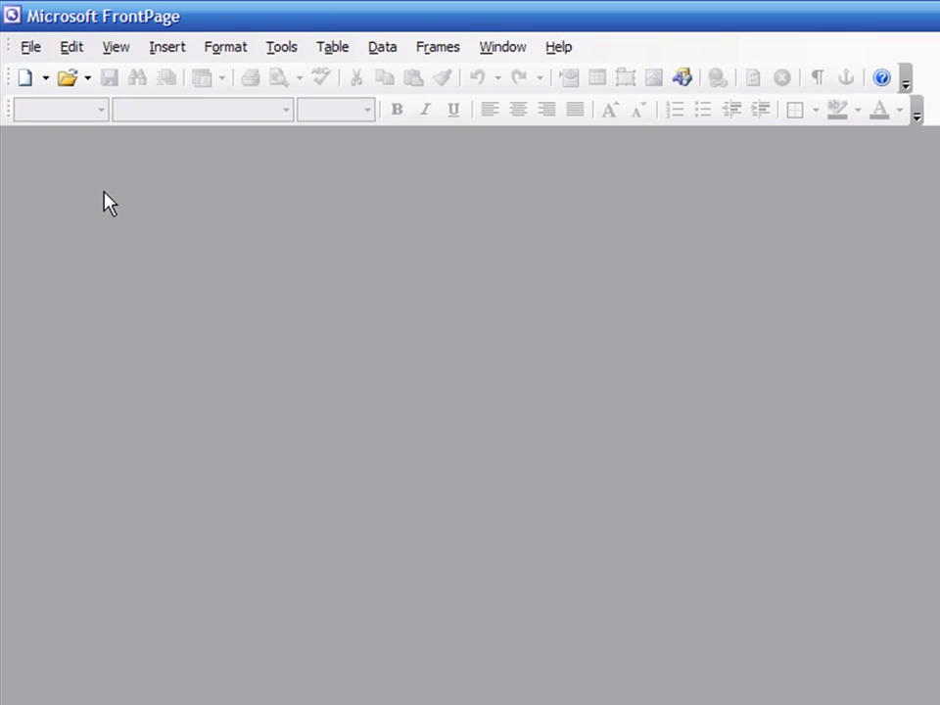
Step: Start a new web site from File > New and bring up the Web Site Templates dialog
click(30, 46)
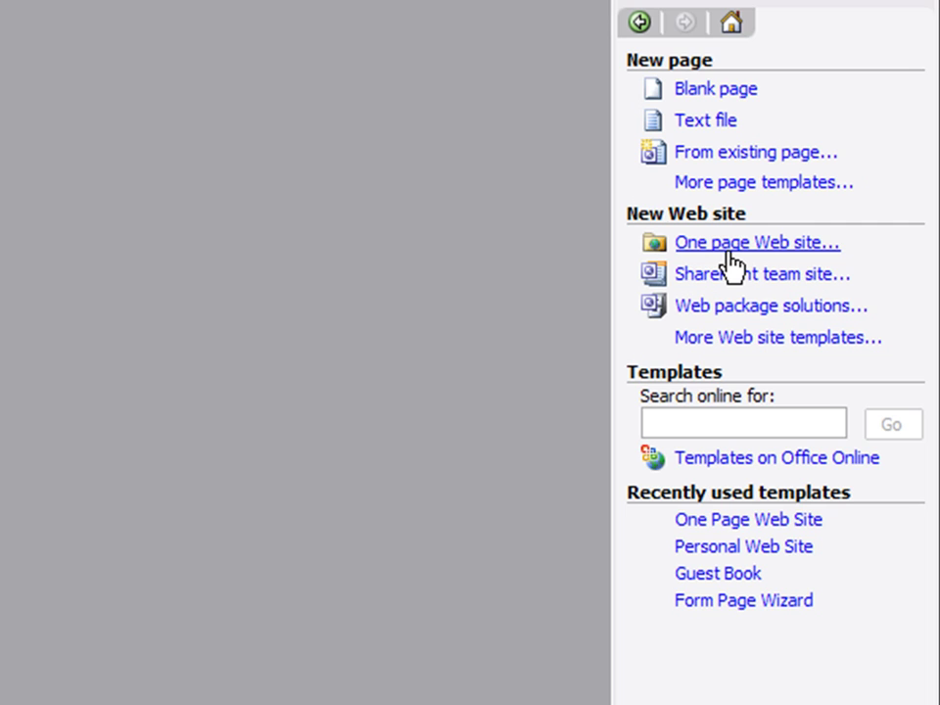
click(757, 242)
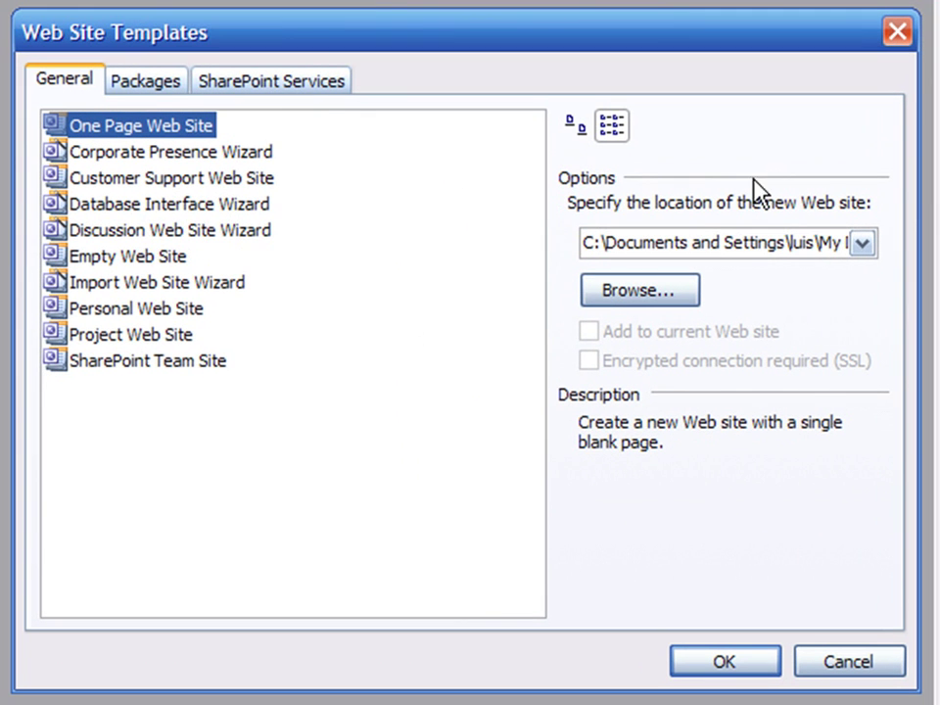
mouse_move(261, 602)
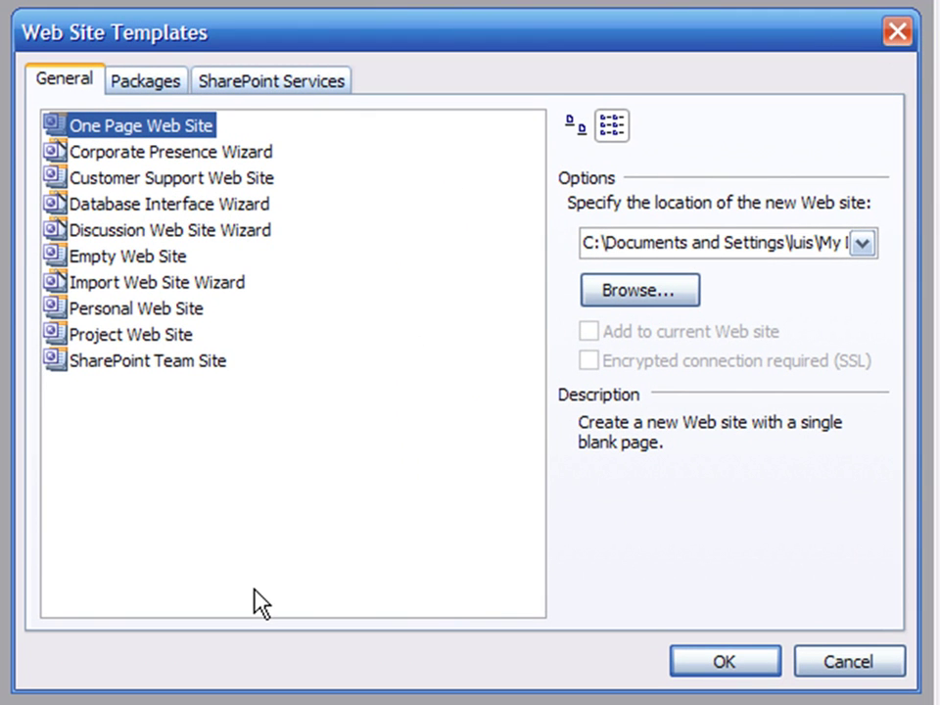
mouse_move(258, 554)
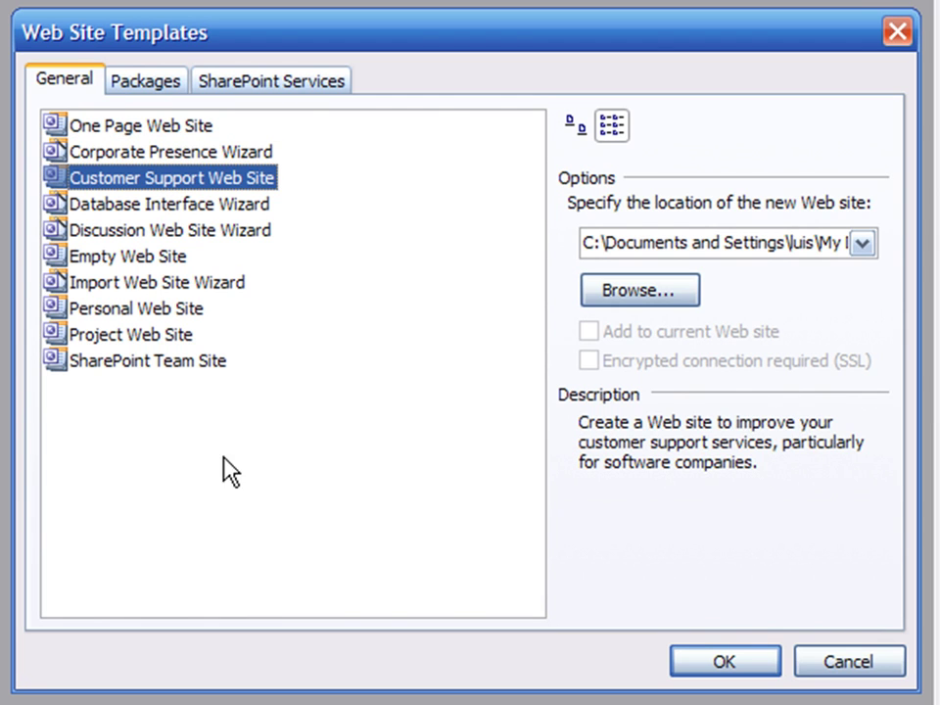
click(164, 230)
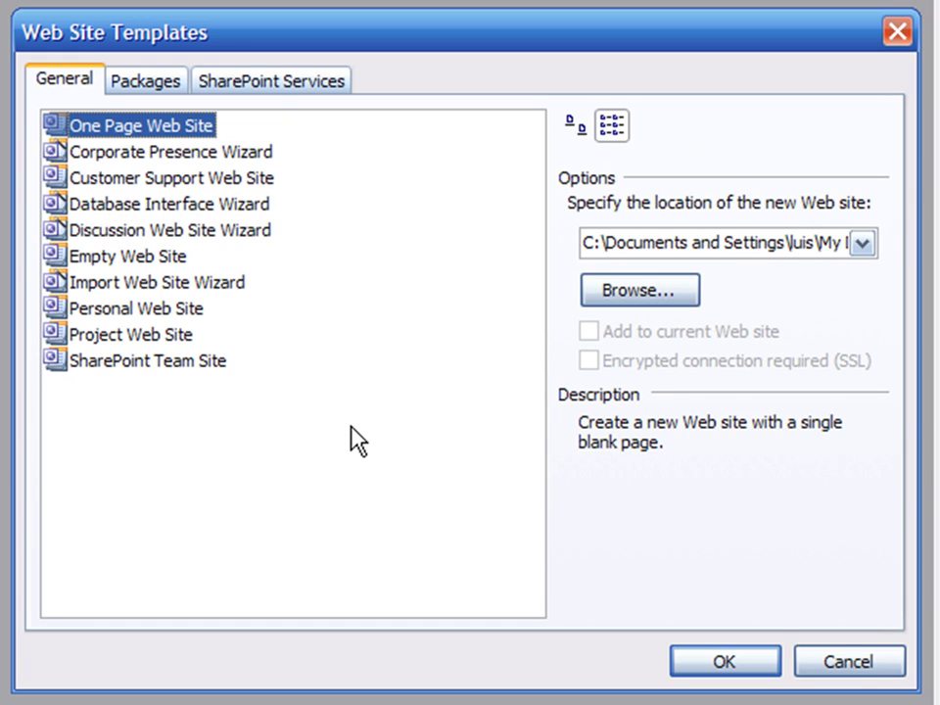
Step: Create a Personal Web Site in the default My Web Sites folder, keeping the location unchanged
click(136, 307)
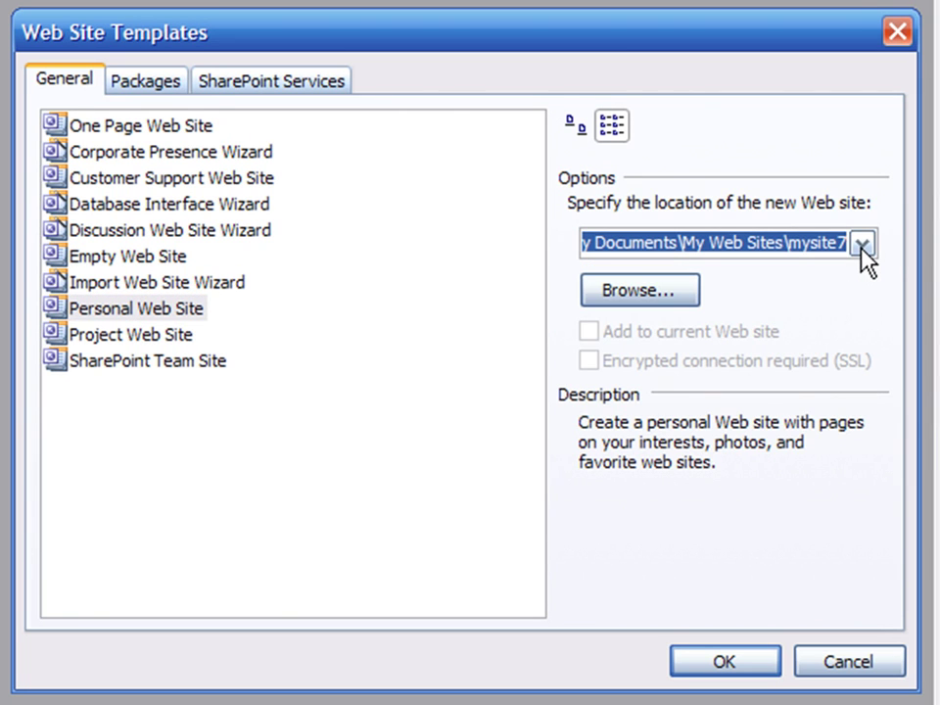
mouse_move(819, 298)
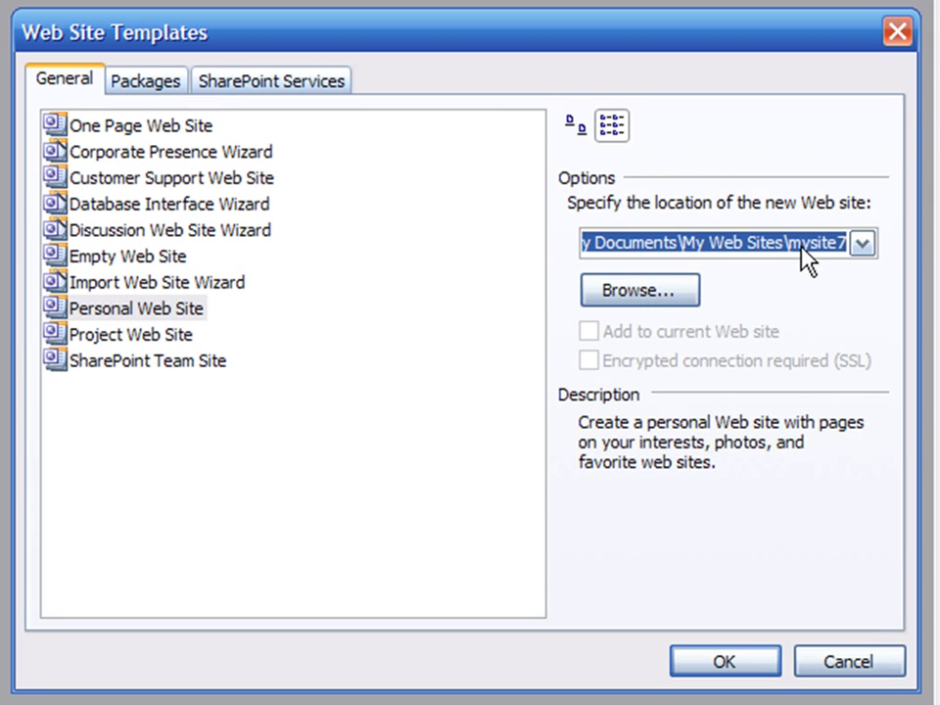
mouse_move(746, 272)
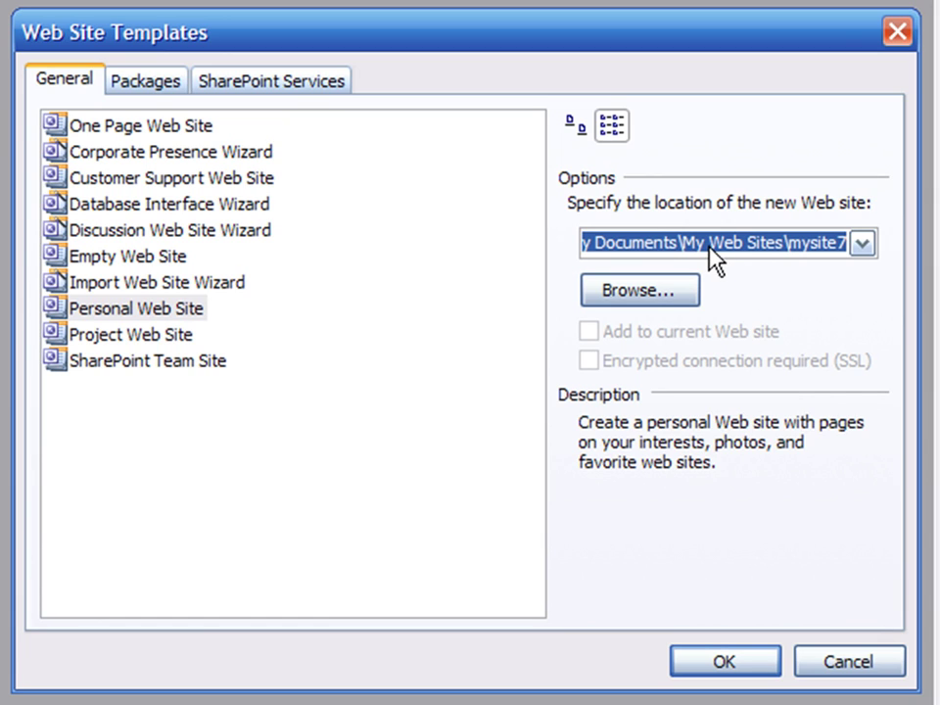
mouse_move(794, 253)
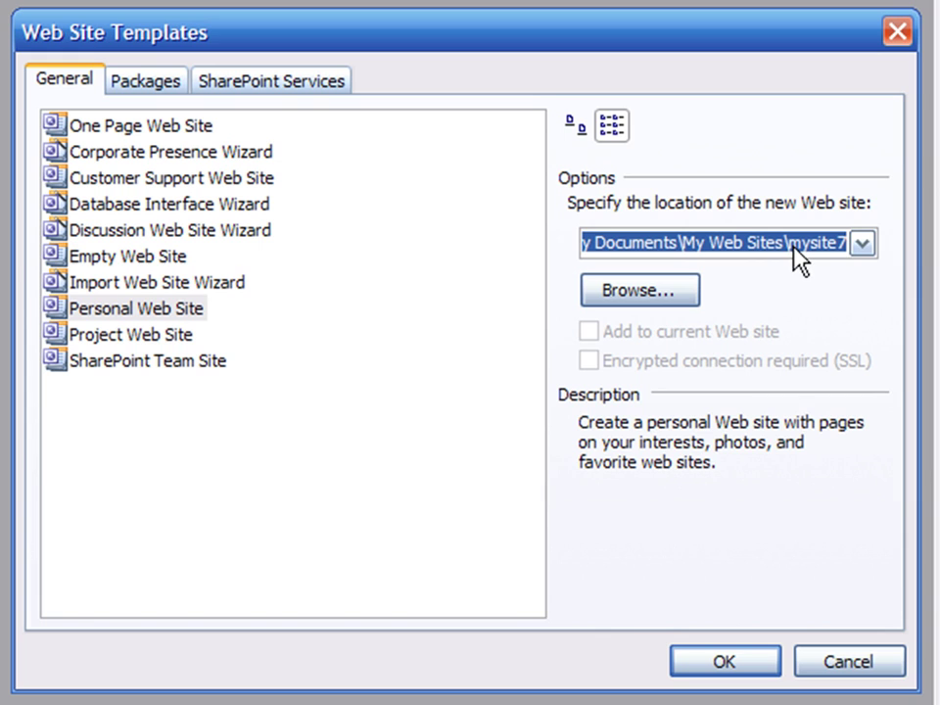
click(637, 290)
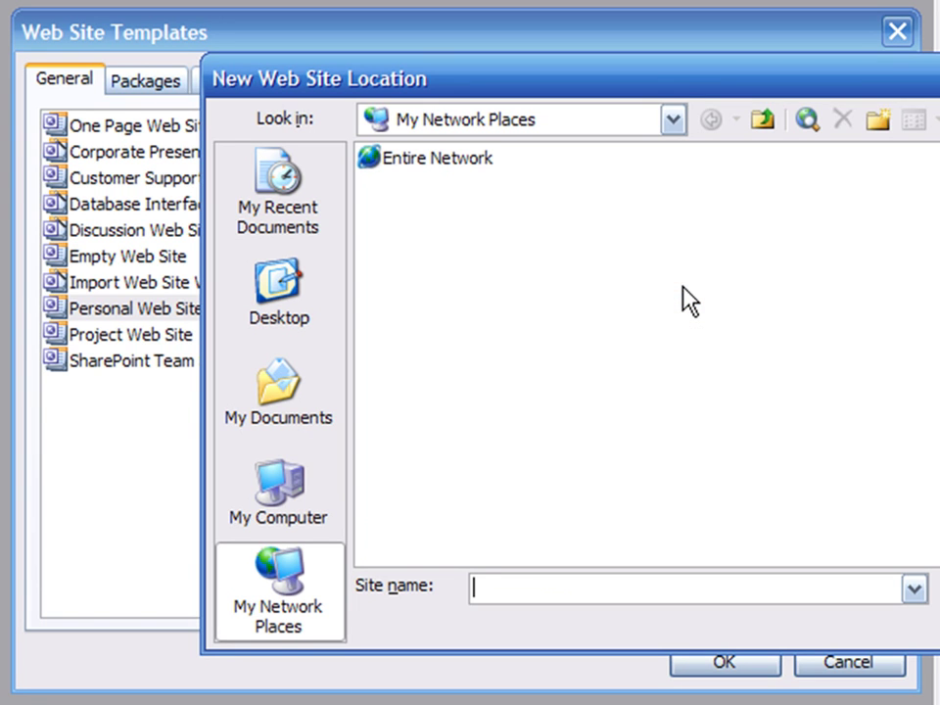
click(279, 392)
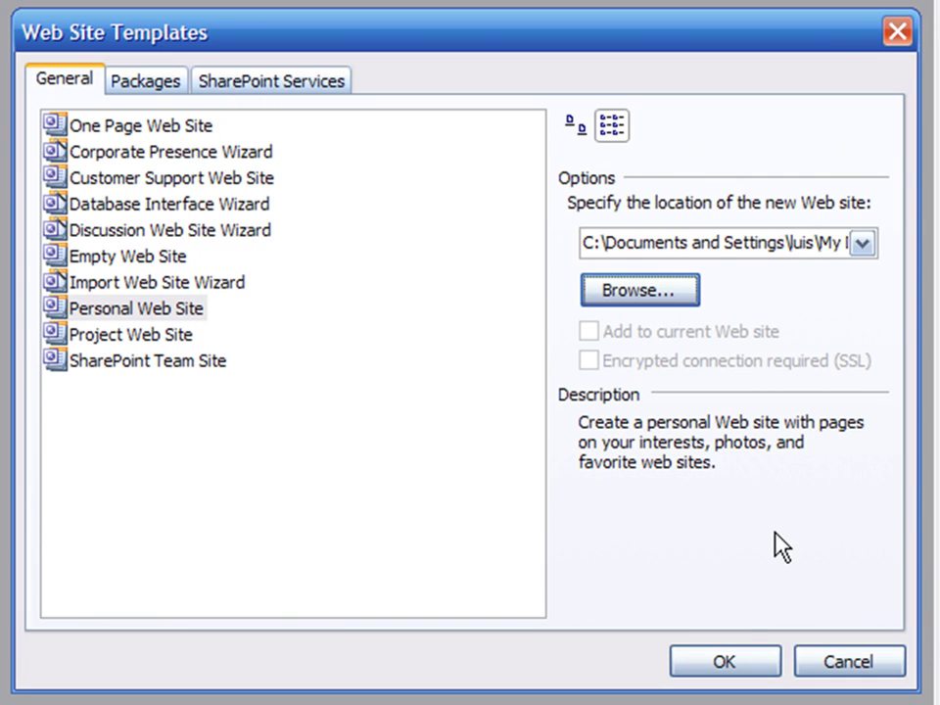
click(723, 661)
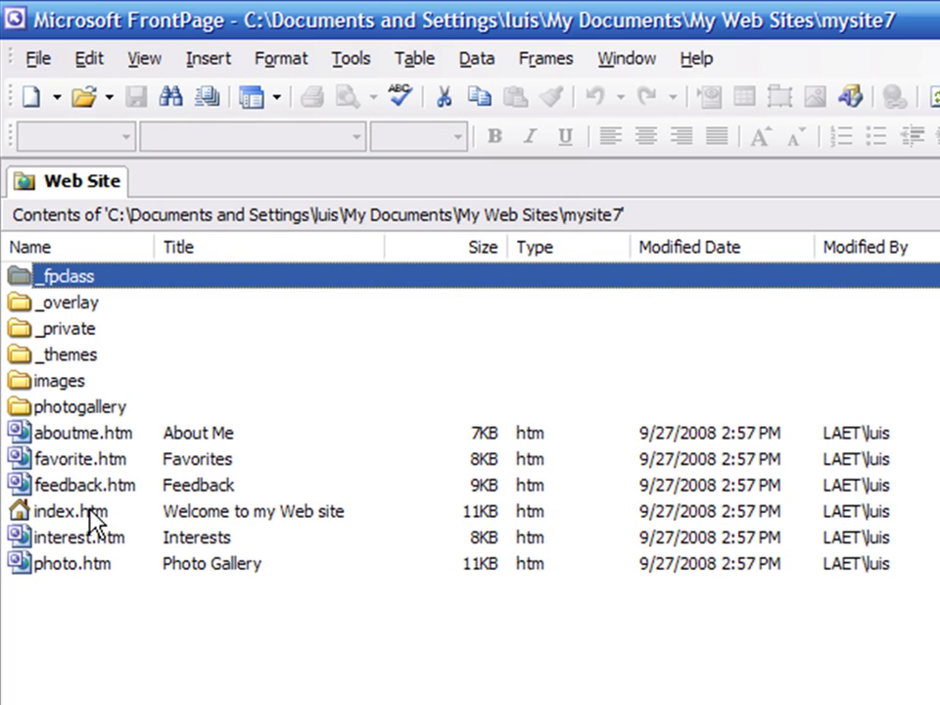
Step: Load the generated site's home page index.htm for editing
double_click(68, 511)
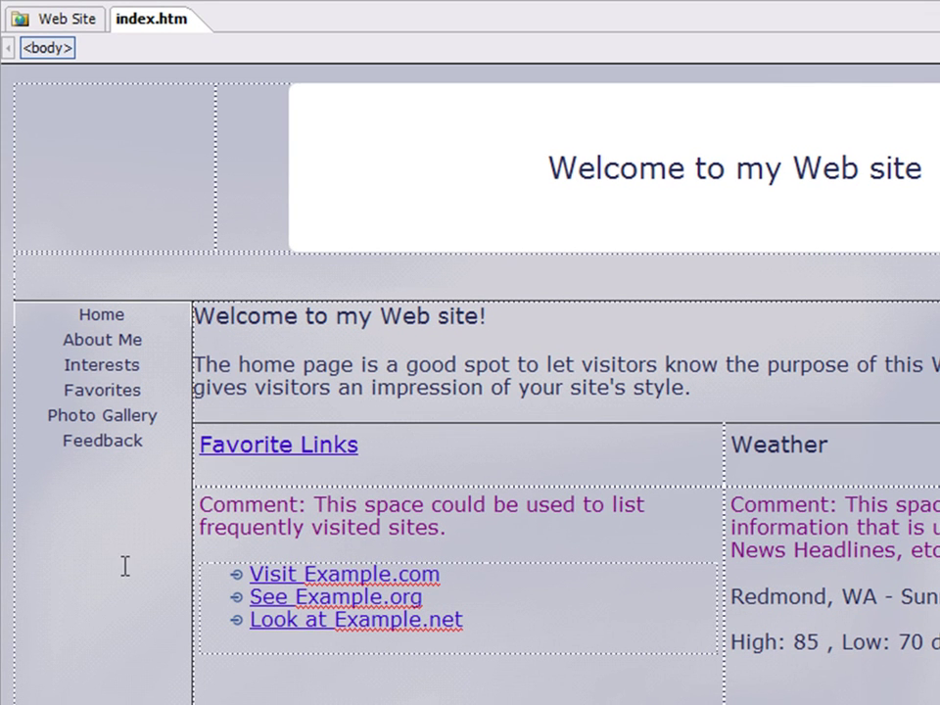
mouse_move(480, 353)
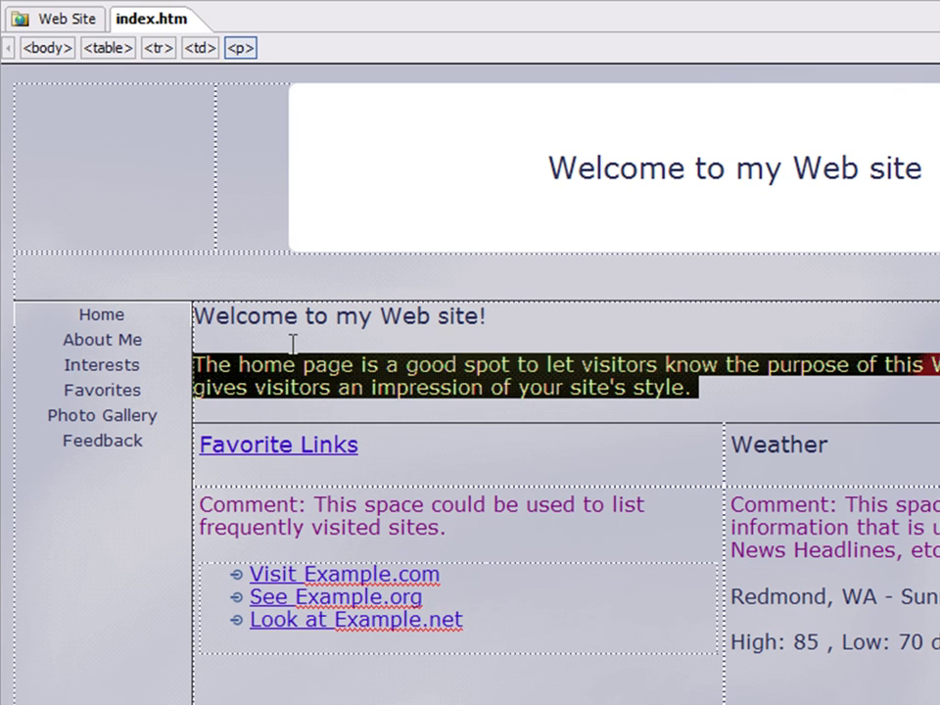
Step: Make the welcome paragraph read "This is my personal information for this site"
text(This is my)
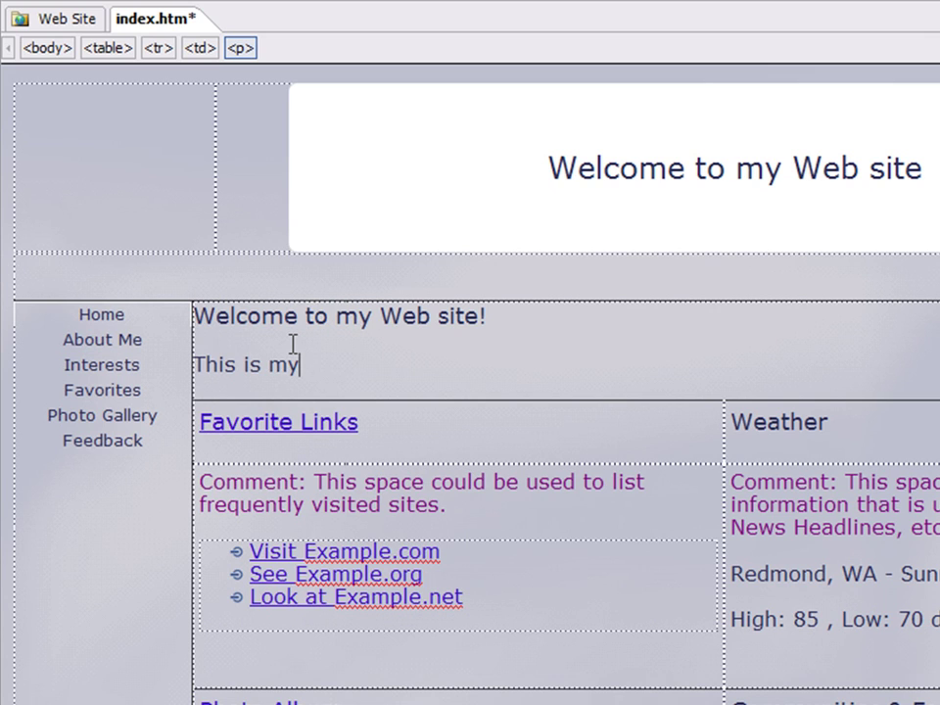
text(personal inf)
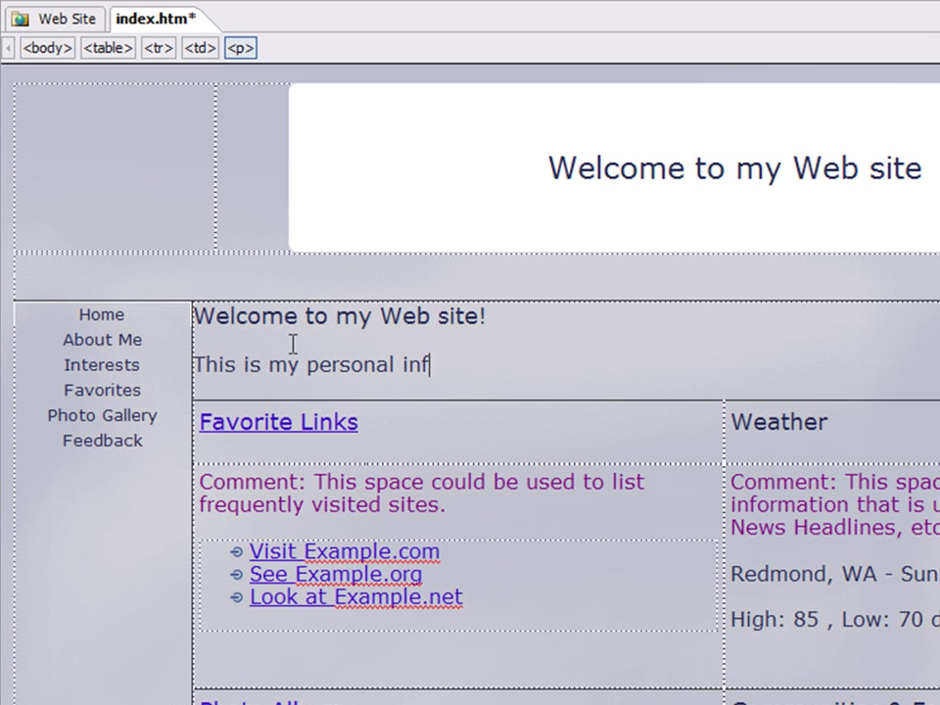
text(ormation)
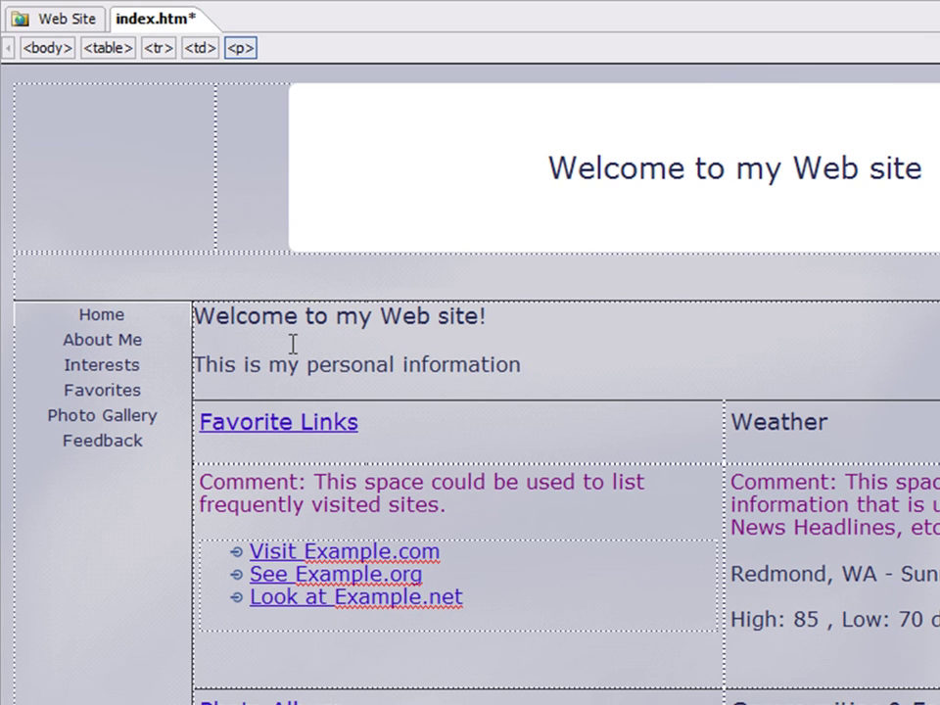
text(for this site)
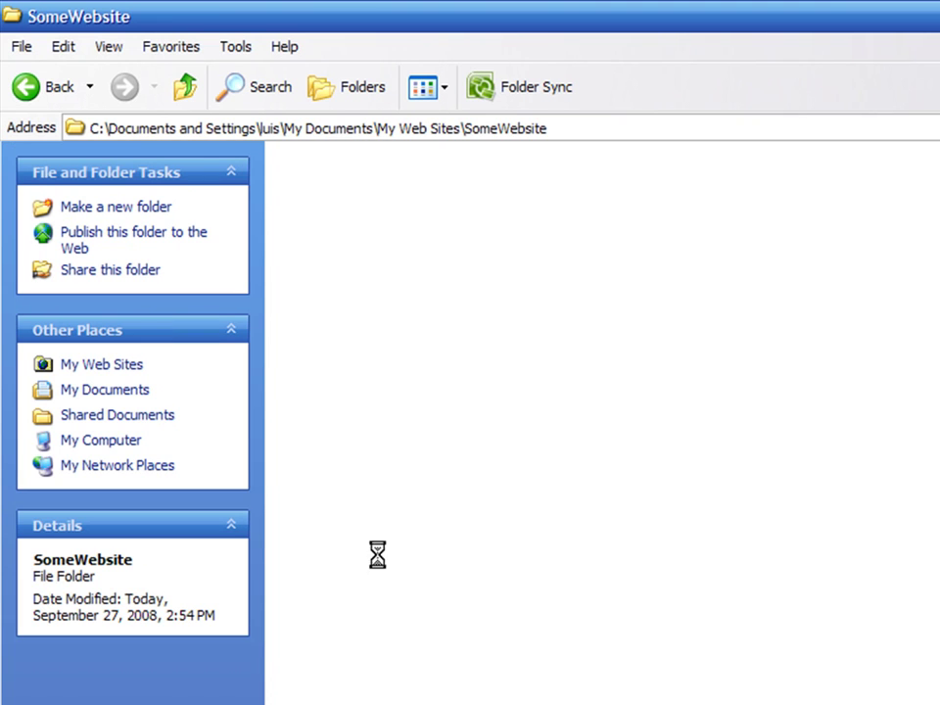
Step: From the mysite7 folder in Explorer, launch index.htm in Firefox
click(102, 363)
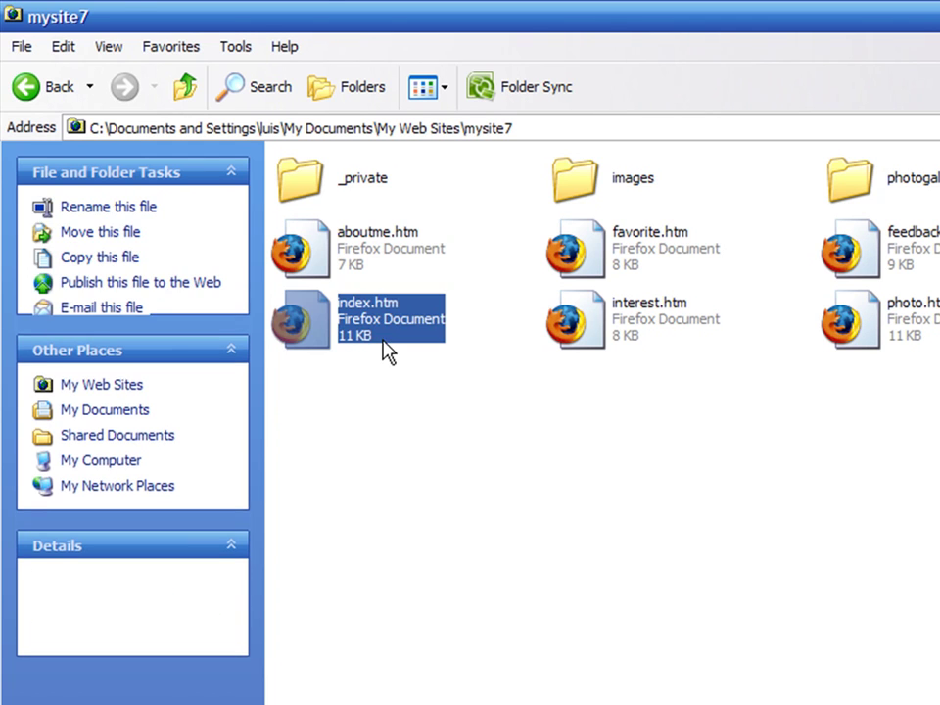
double_click(367, 318)
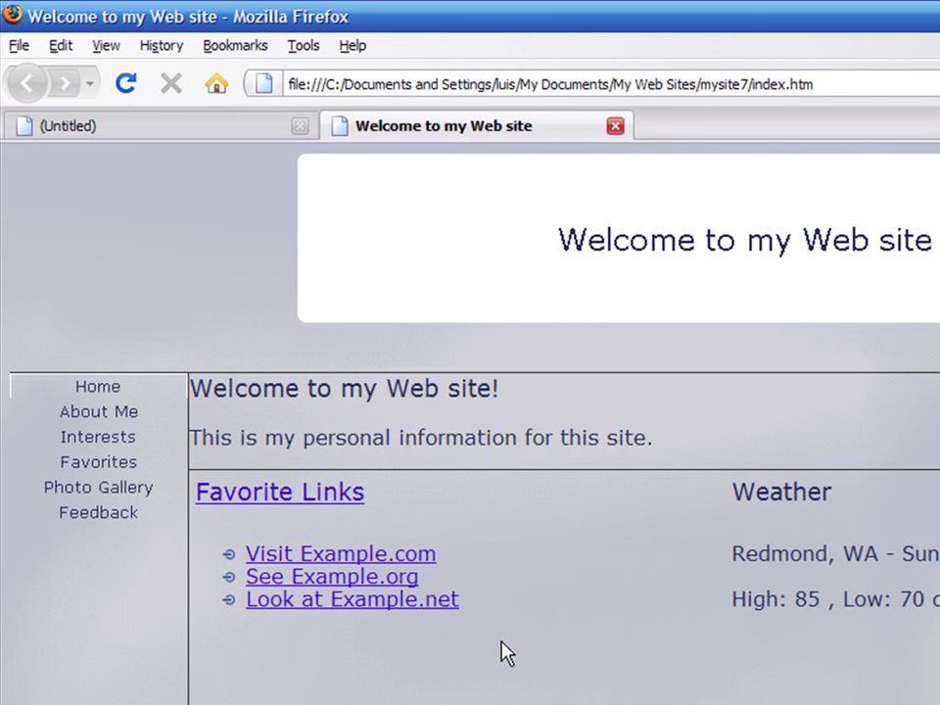
mouse_move(166, 480)
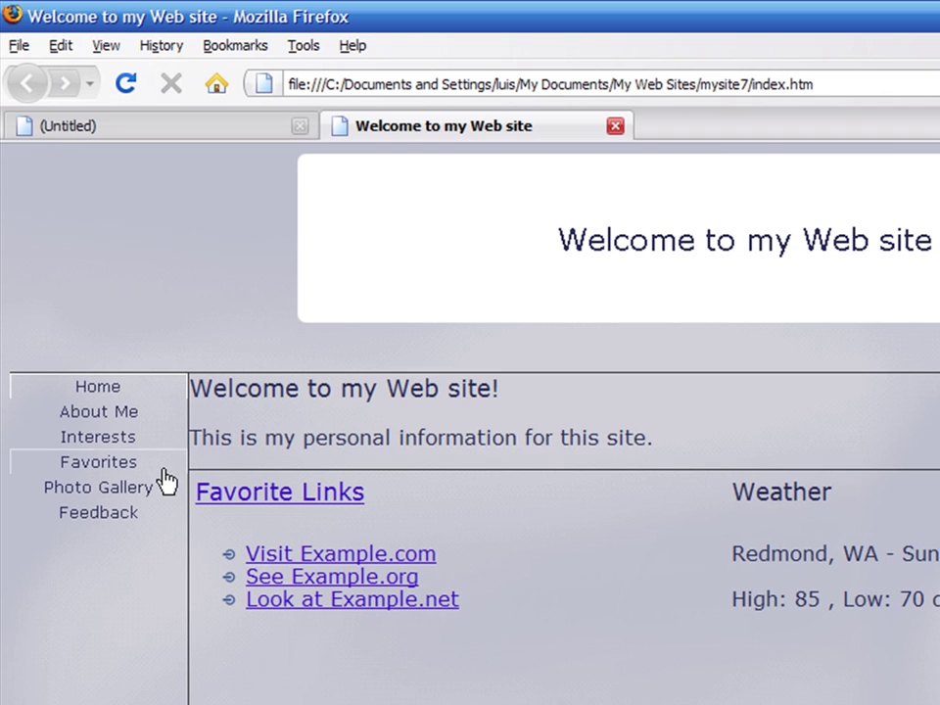
mouse_move(98, 411)
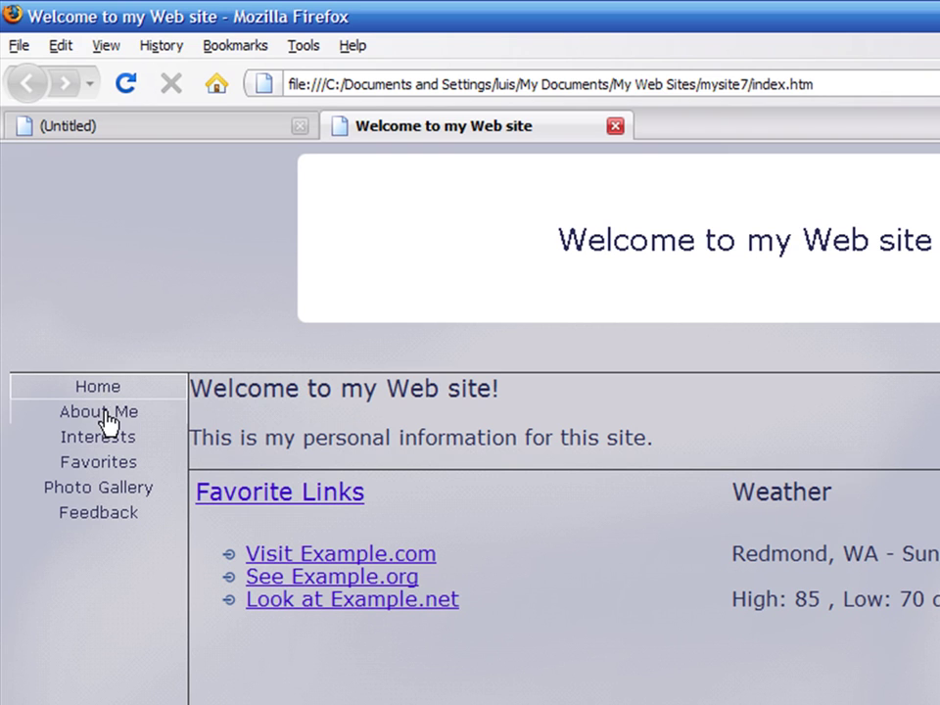
Step: Browse the About Me, Interests, Photo Gallery and Favorites pages via the navigation bar
click(98, 411)
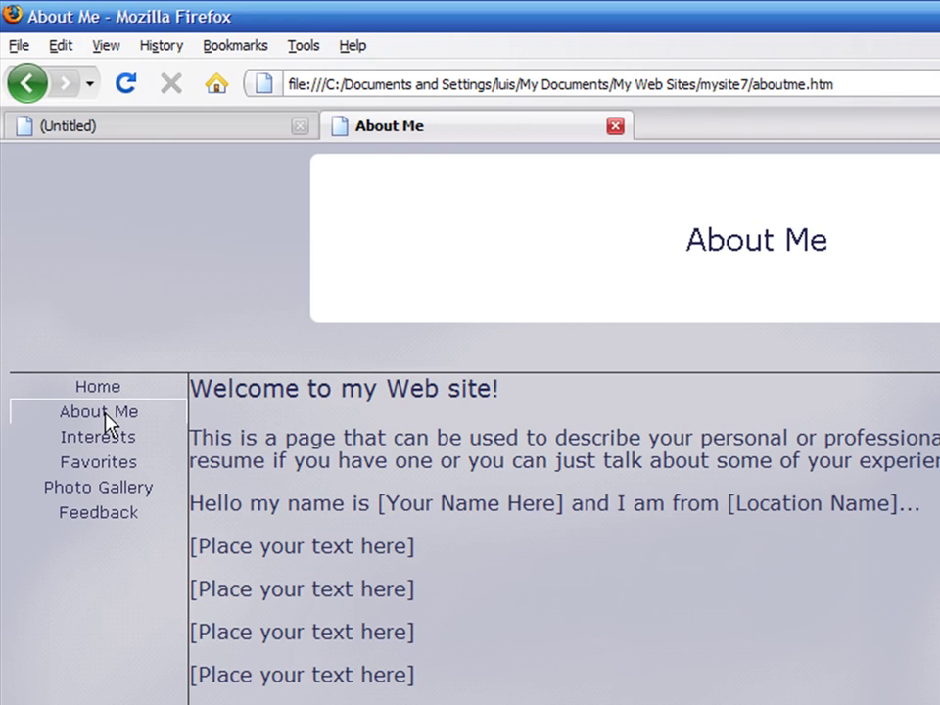
click(98, 437)
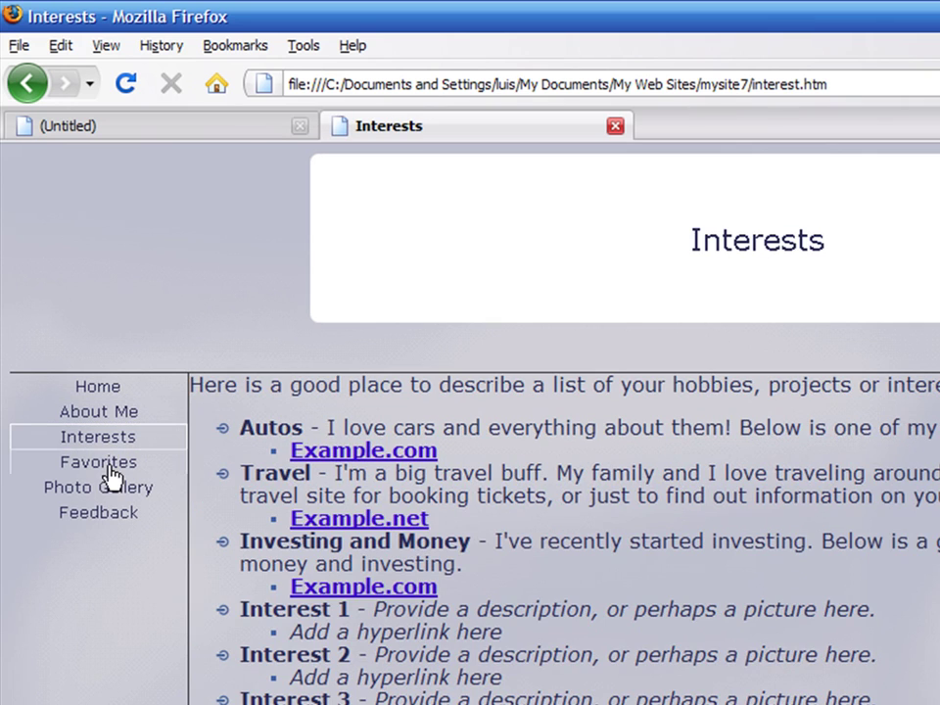
click(98, 486)
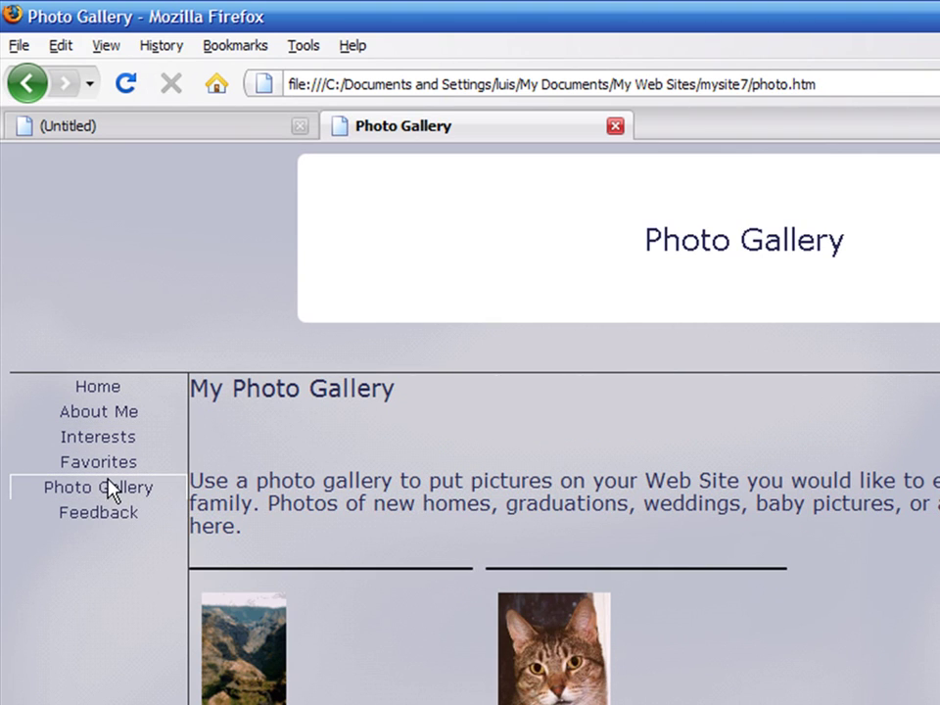
click(98, 462)
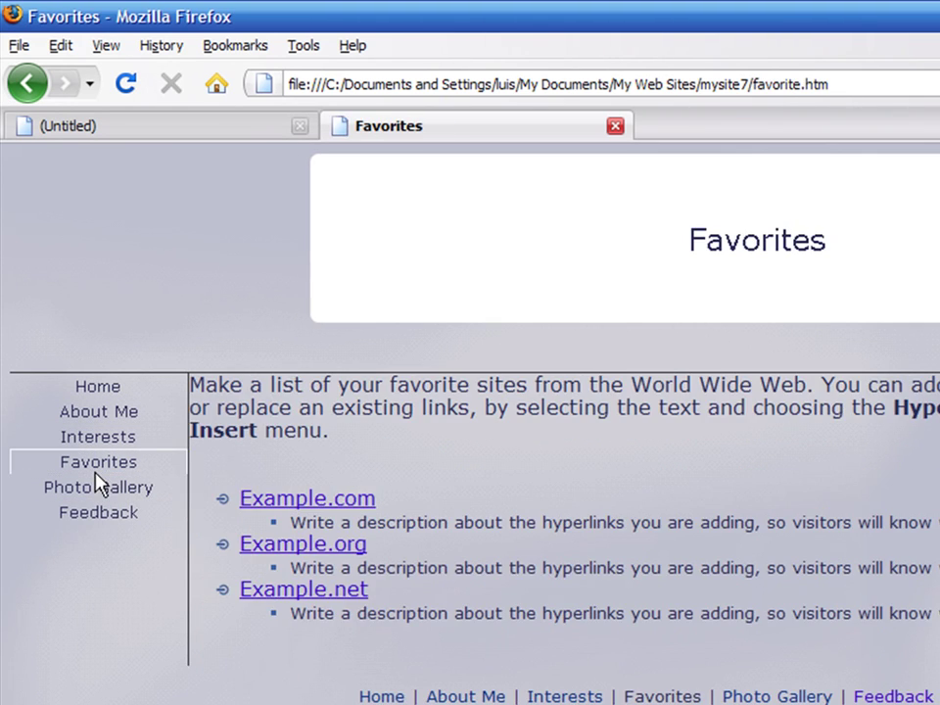
mouse_move(132, 630)
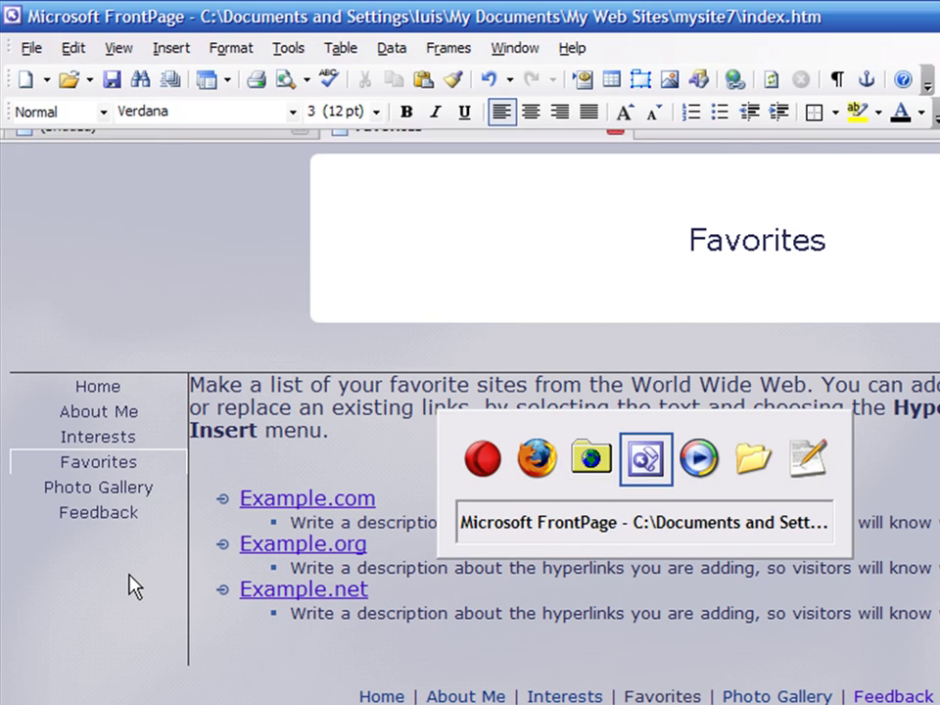
Step: Edit favorite.htm so its intro paragraph becomes "MMy favorites"
click(53, 148)
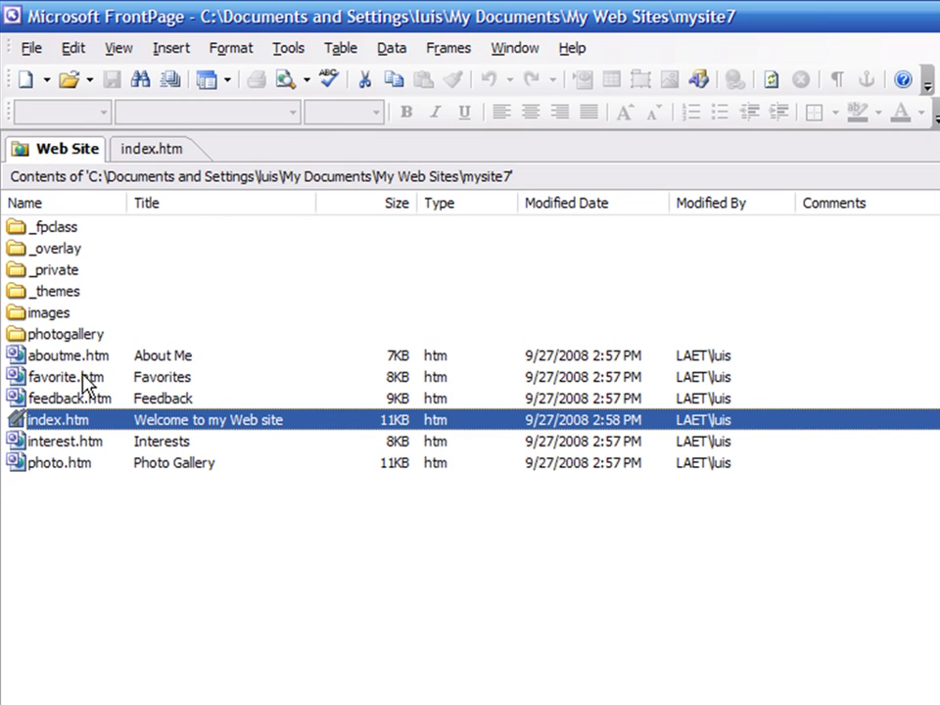
double_click(64, 377)
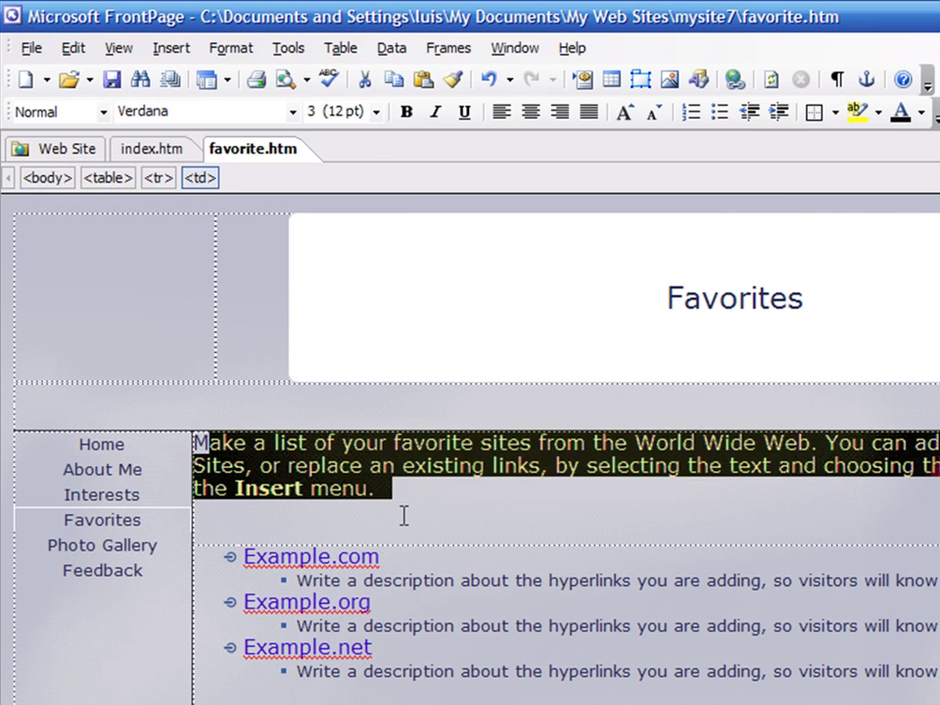
text(MMy fa)
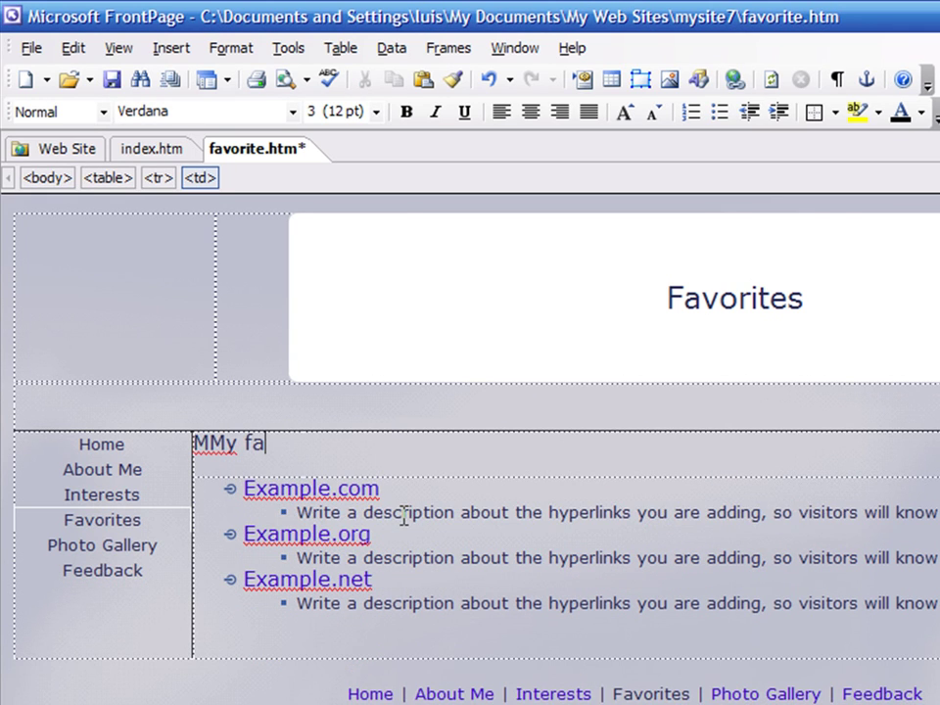
text(vorites)
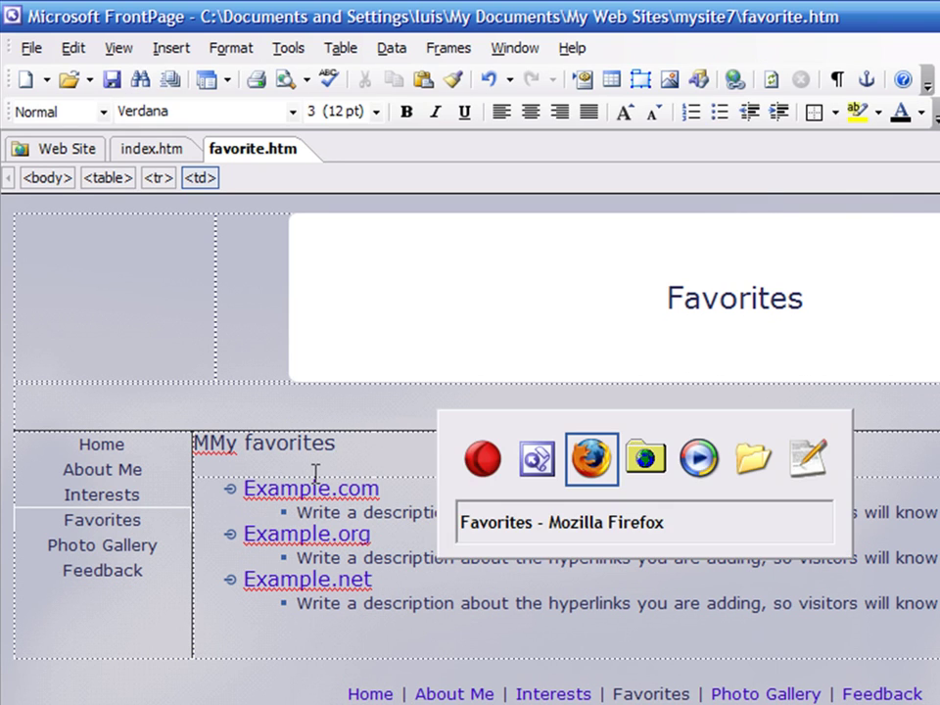
Step: Reload favorite.htm in Firefox to show the "MMy favorites" edit
click(592, 458)
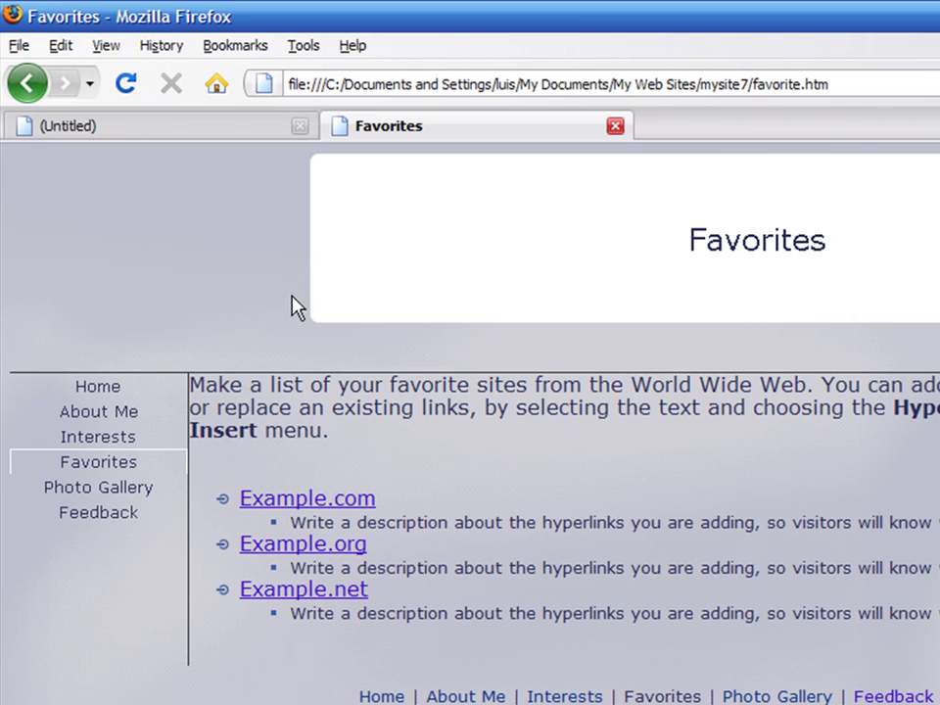
mouse_move(126, 83)
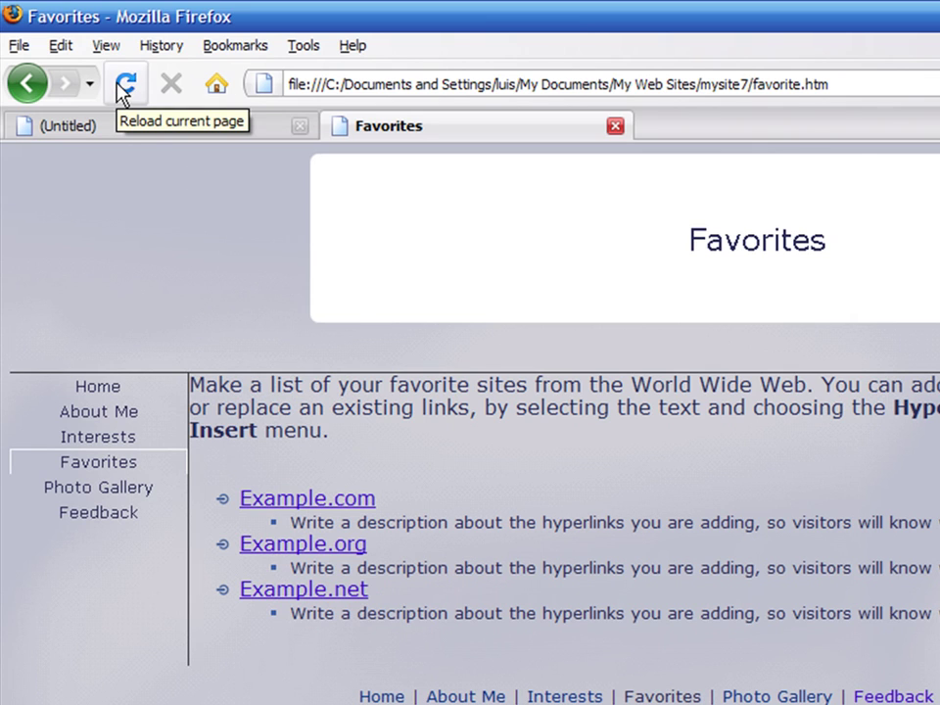
click(125, 83)
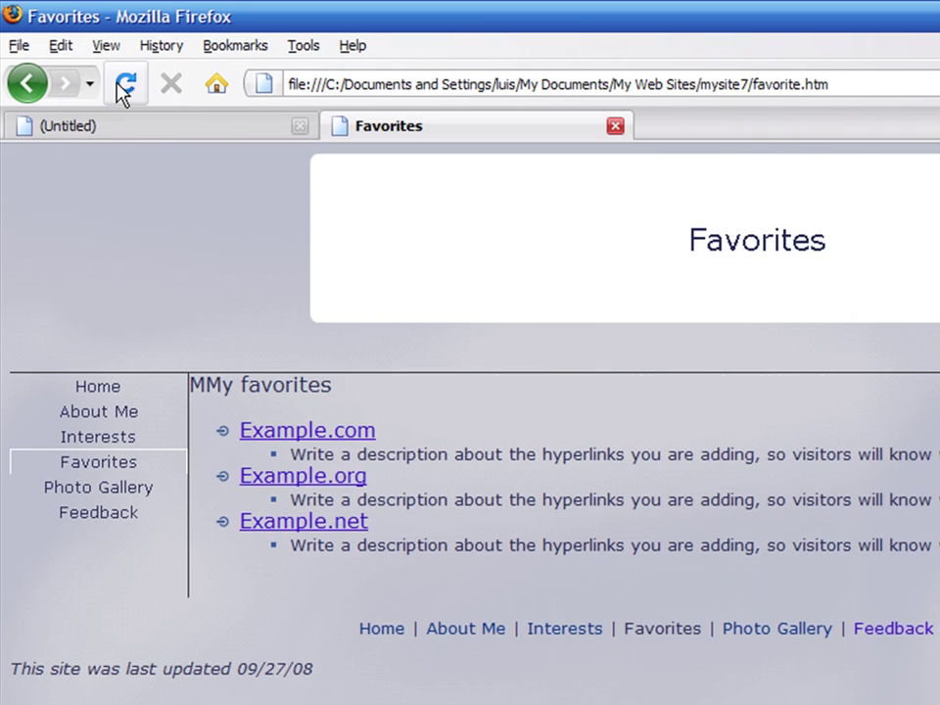